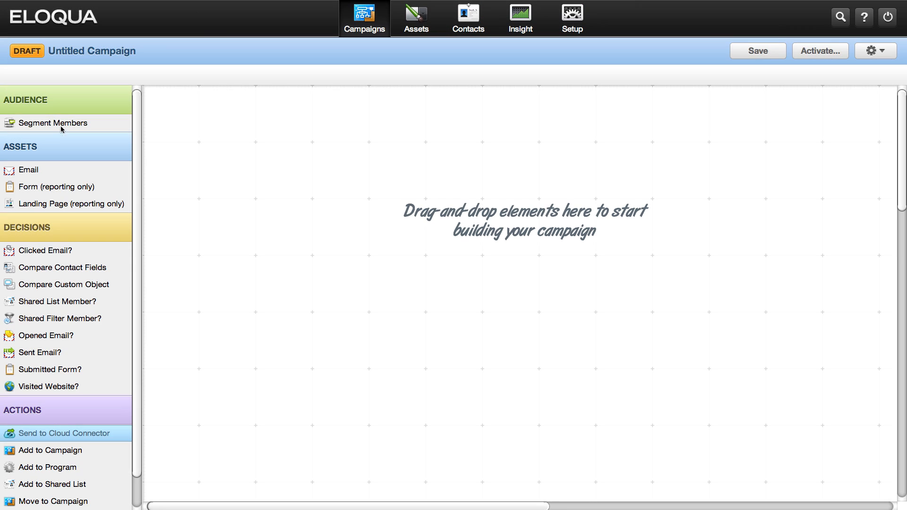
Step: Drag a Segment Members step from the Audience palette onto the empty canvas
{"action": "left_click_drag", "start_coordinate": [54, 123], "coordinate": [318, 170]}
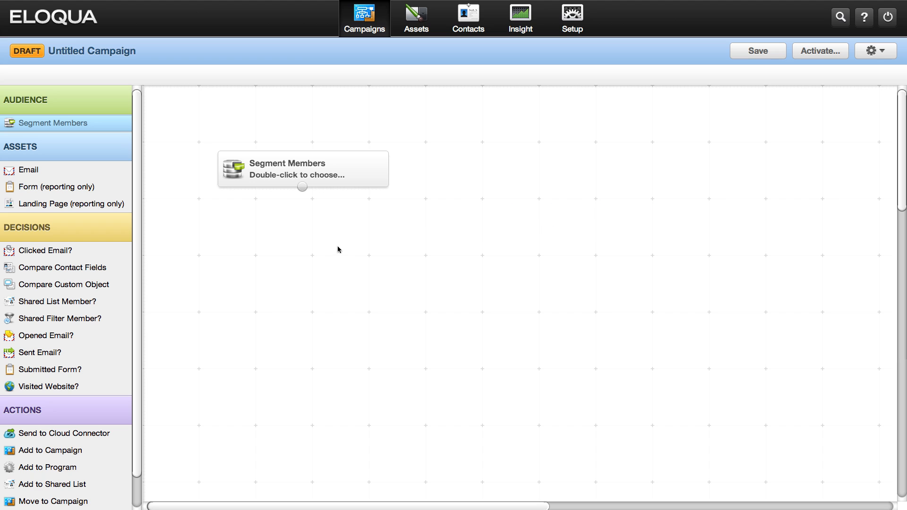
{"action": "mouse_move", "coordinate": [306, 171]}
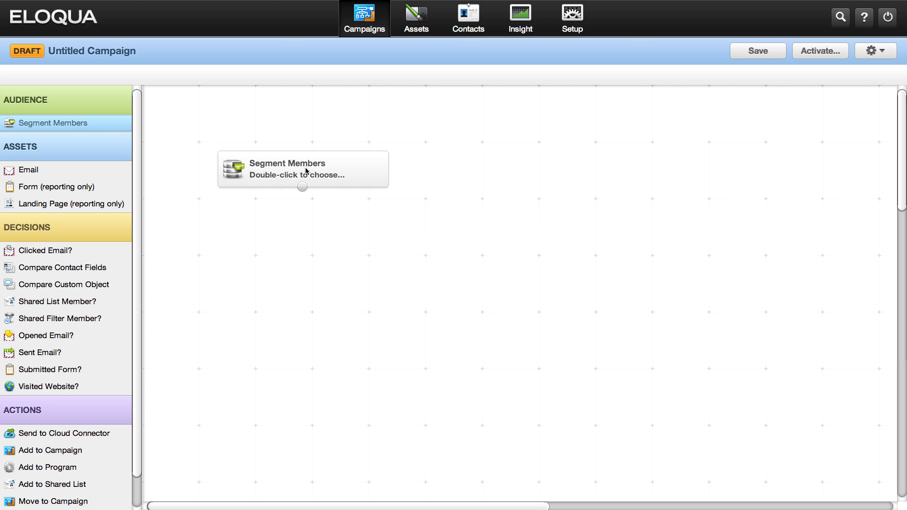
Step: Set the segment to Valid Email Target List and open the ACME webinar invitation email for editing
{"action": "left_click", "coordinate": [304, 171]}
{"action": "type", "text": "valid email"}
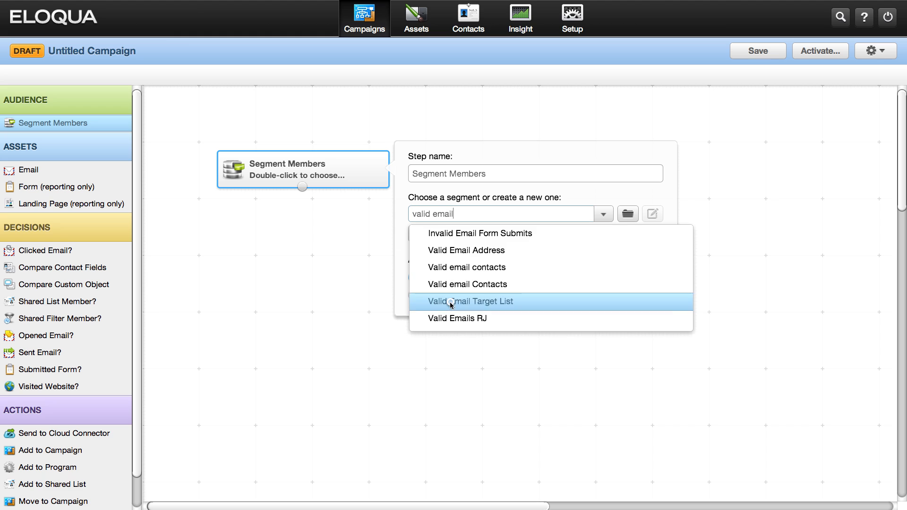
{"action": "left_click", "coordinate": [471, 301]}
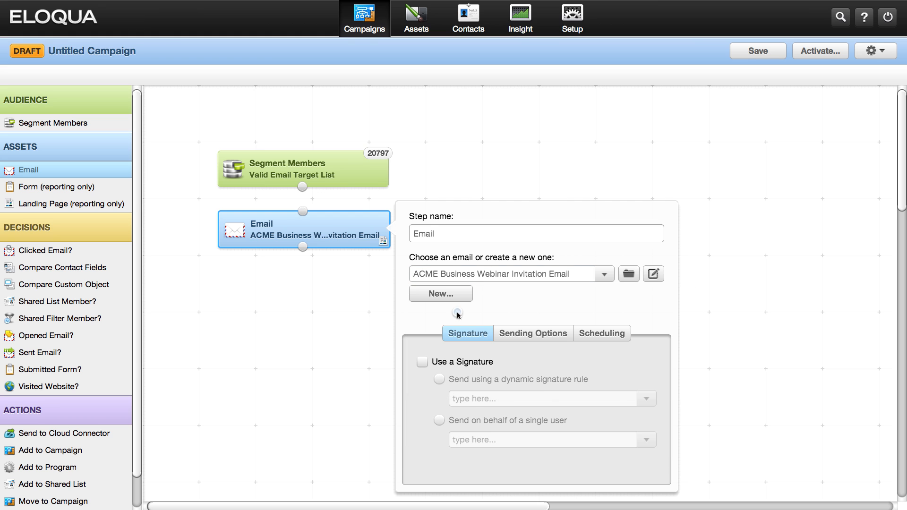
{"action": "left_click", "coordinate": [653, 273]}
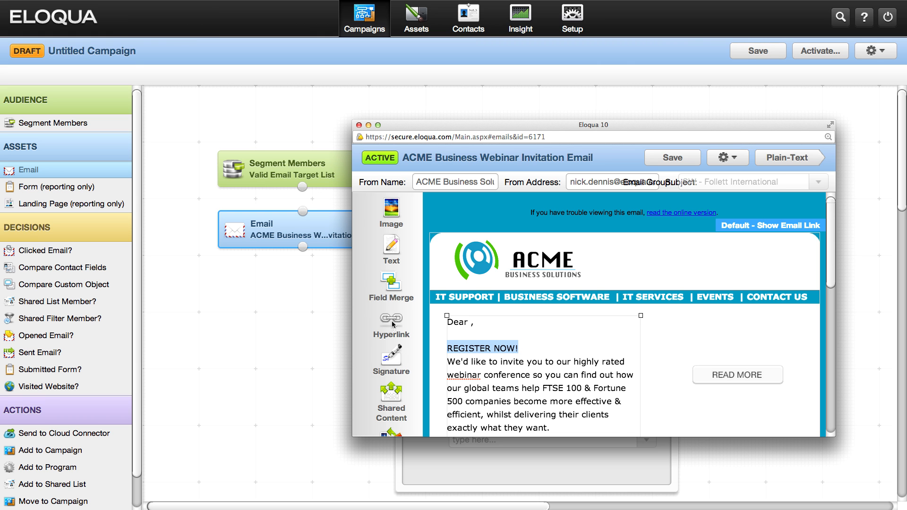
{"action": "left_click", "coordinate": [391, 319]}
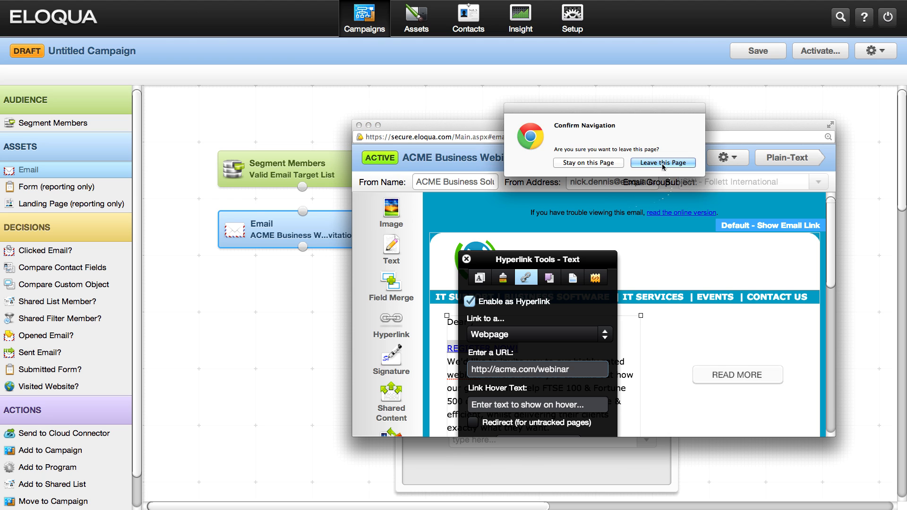
{"action": "left_click", "coordinate": [663, 162]}
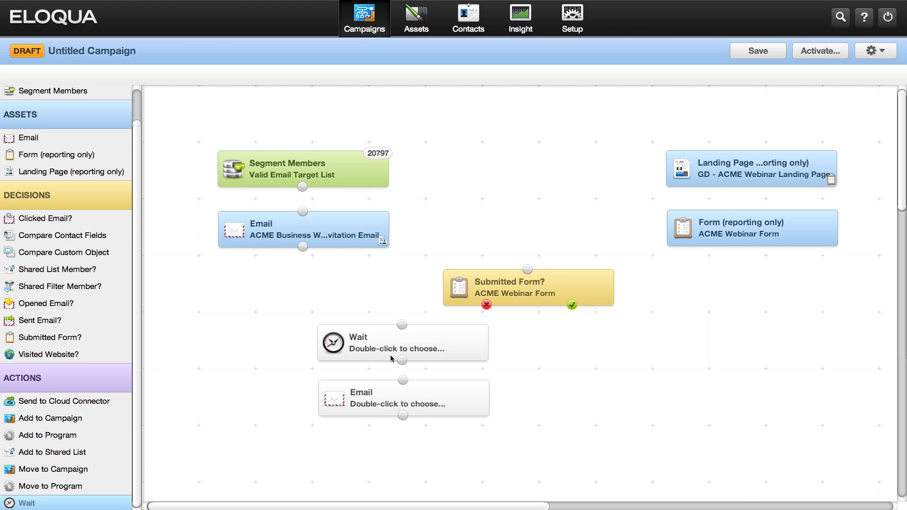
Step: Open the Wait step's settings to set a five-day delay
{"action": "double_click", "coordinate": [403, 398]}
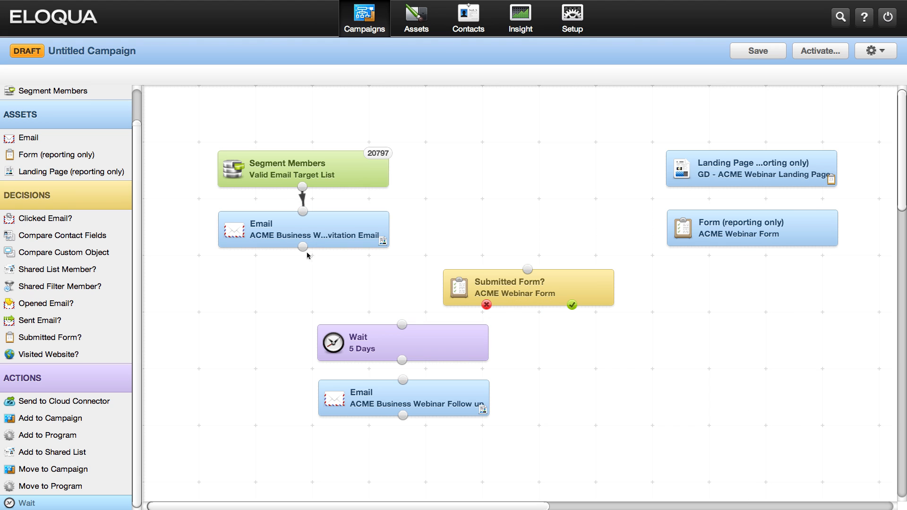
Step: Connect the invitation email to the Submitted Form? decision
{"action": "left_click_drag", "start_coordinate": [302, 246], "coordinate": [527, 268]}
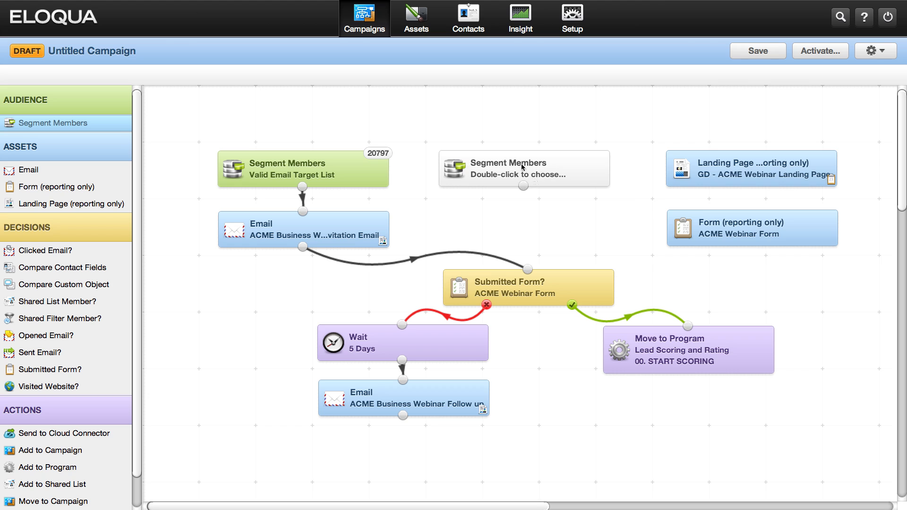
Step: Configure the second segment step and choose Twitter: Tweet Sender for the cloud connector
{"action": "double_click", "coordinate": [524, 168]}
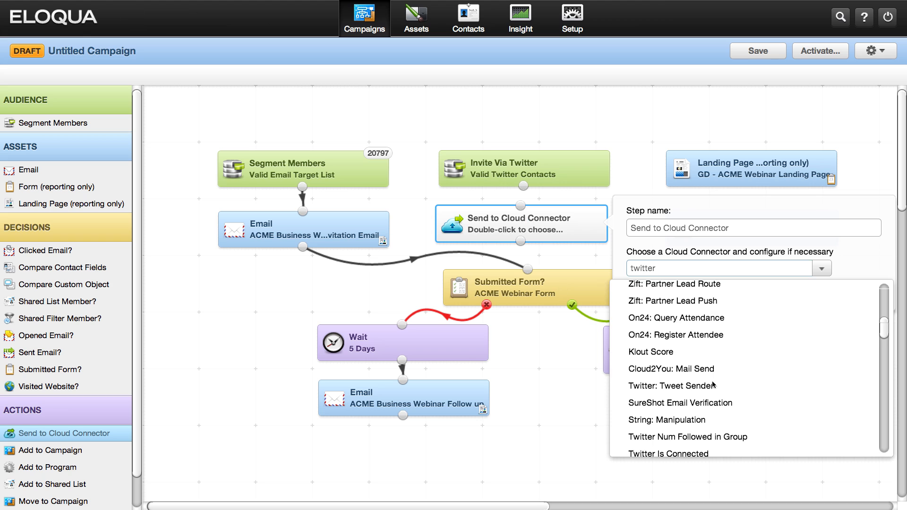
{"action": "left_click", "coordinate": [667, 385]}
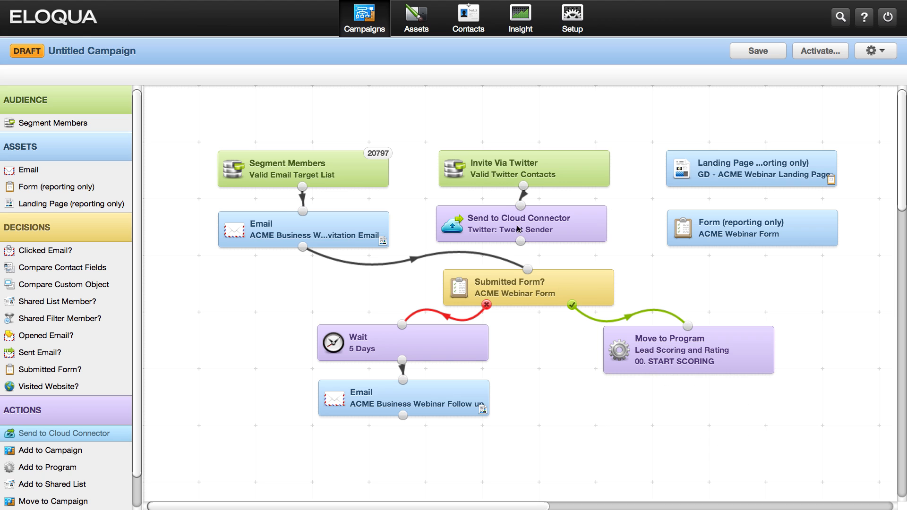